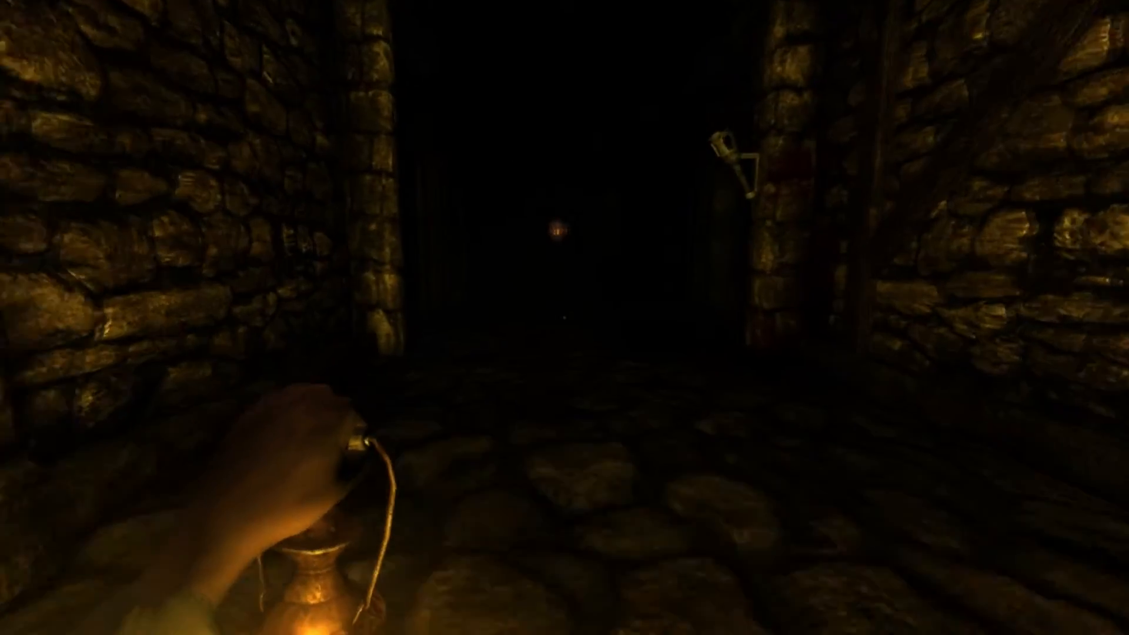
# - Walk forward down the dark stone corridor with the lantern raised
pyautogui.press('w')
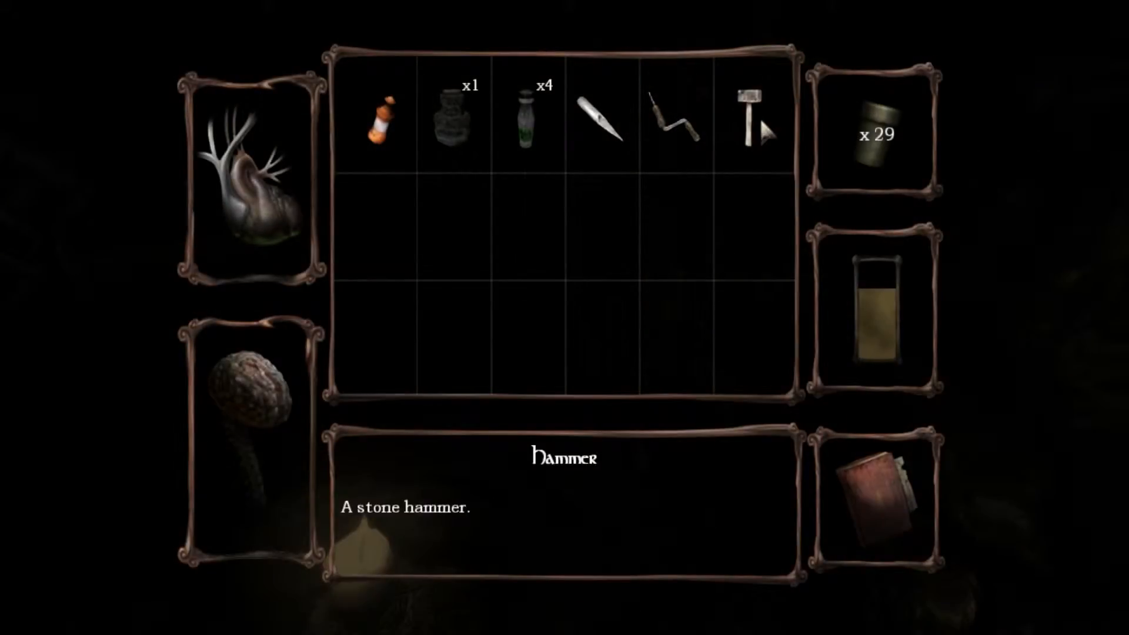
# - Leave the inventory screen and resume exploring the cellars
pyautogui.press('escape')
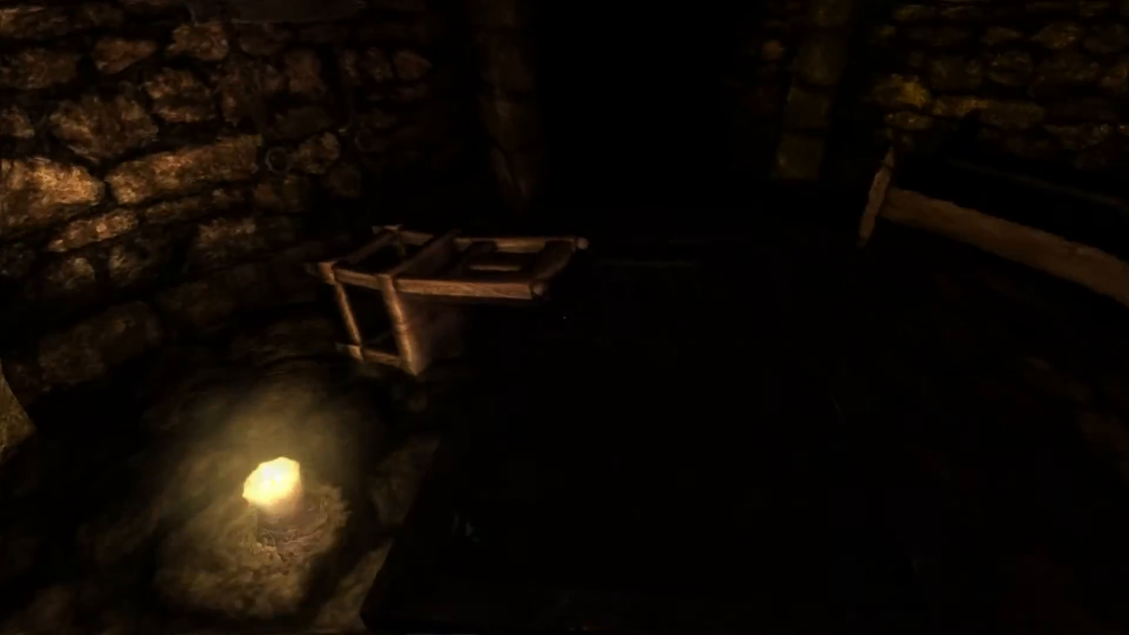
pyautogui.moveTo(564, 318)
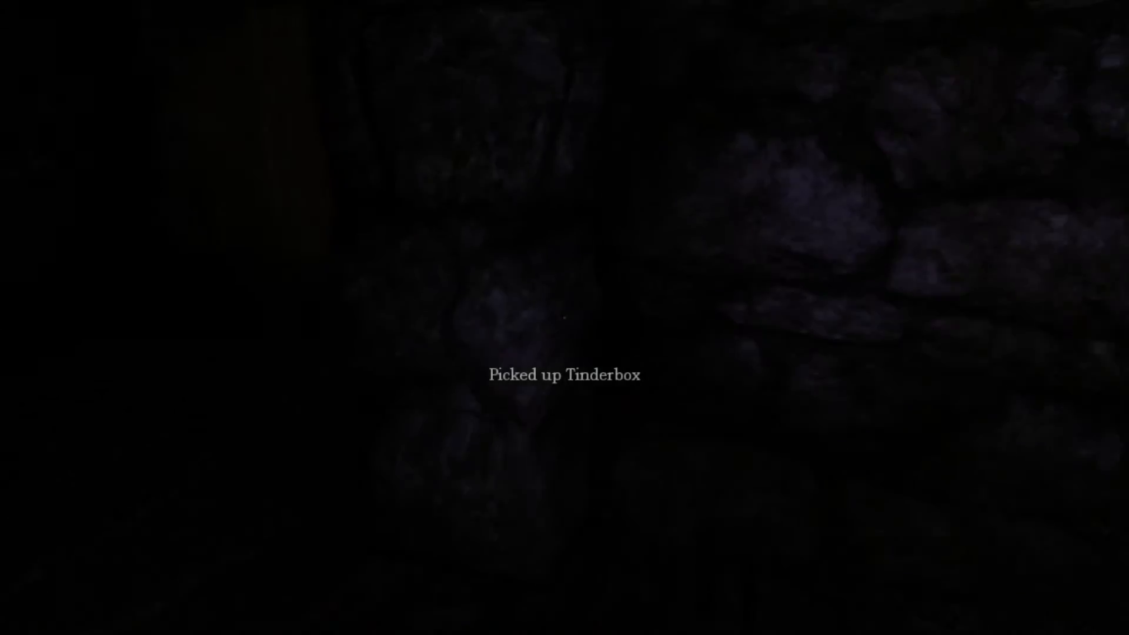
# - Raise the lantern to light the wooden-floored corridor toward the doorway
pyautogui.press('Tab')
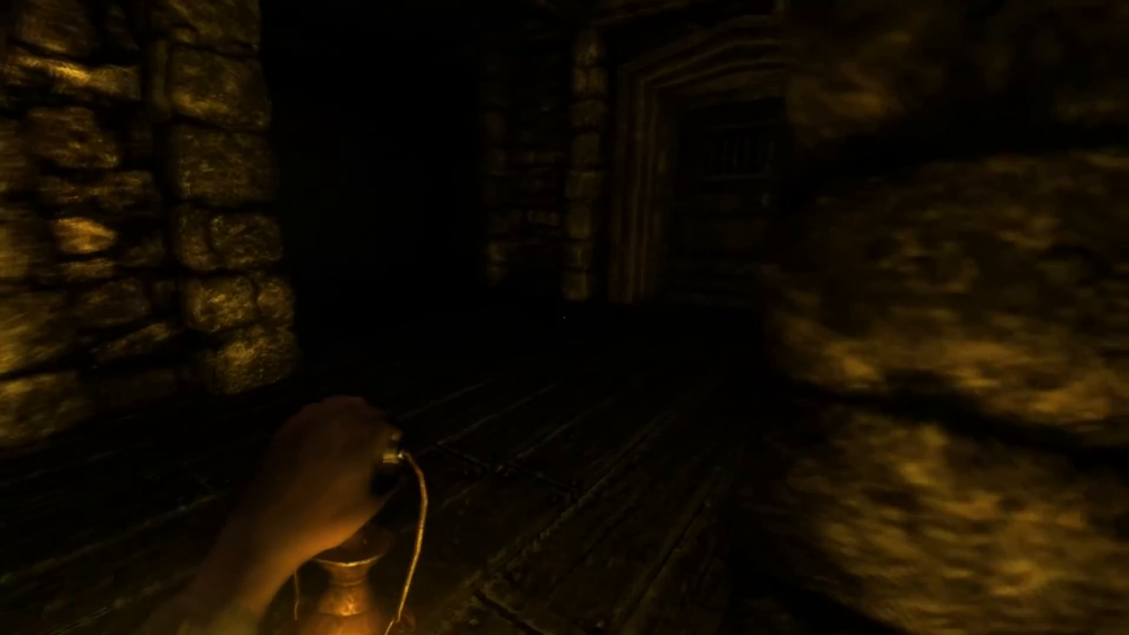
# - Bring up the inventory showing 30 tinderboxes and the pounding-head sanity entry
pyautogui.press('tab')
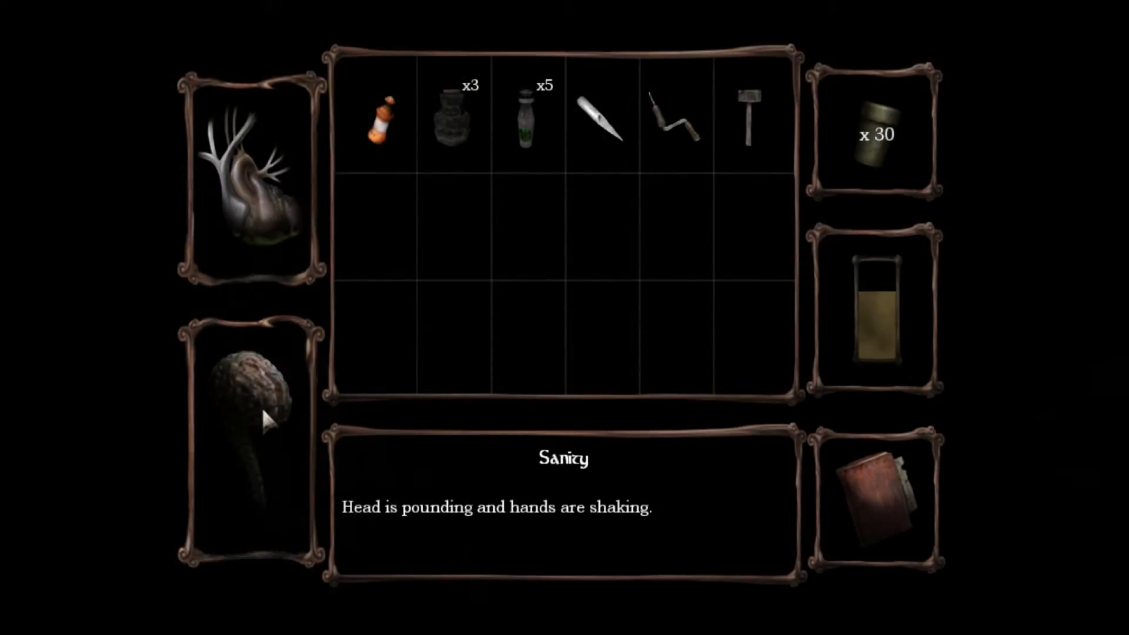